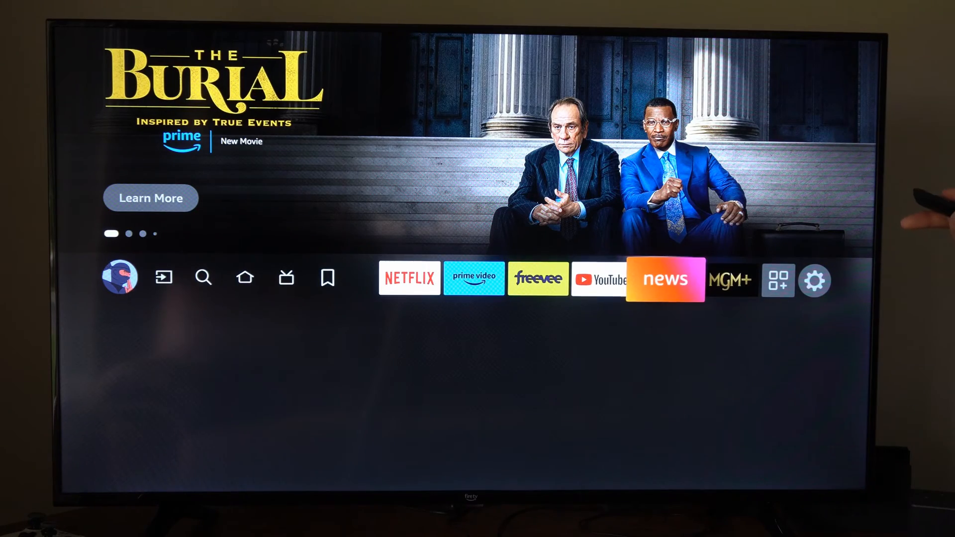
From the home screen, open Settings and choose the My Fire TV category
click(814, 279)
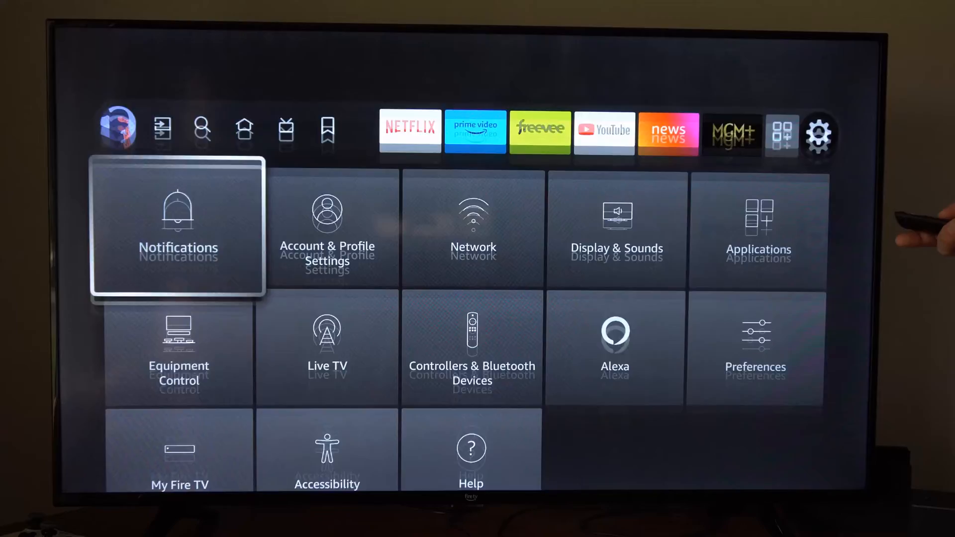
click(179, 451)
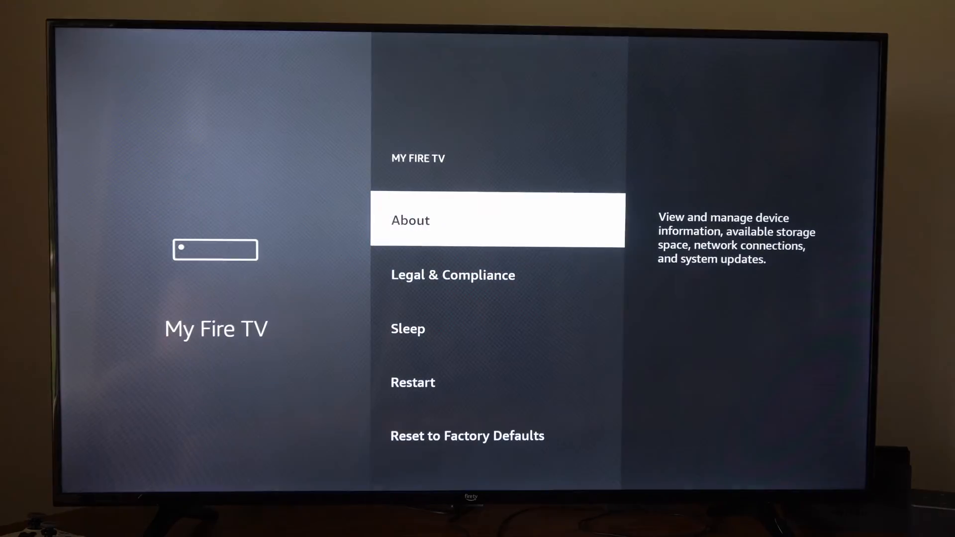